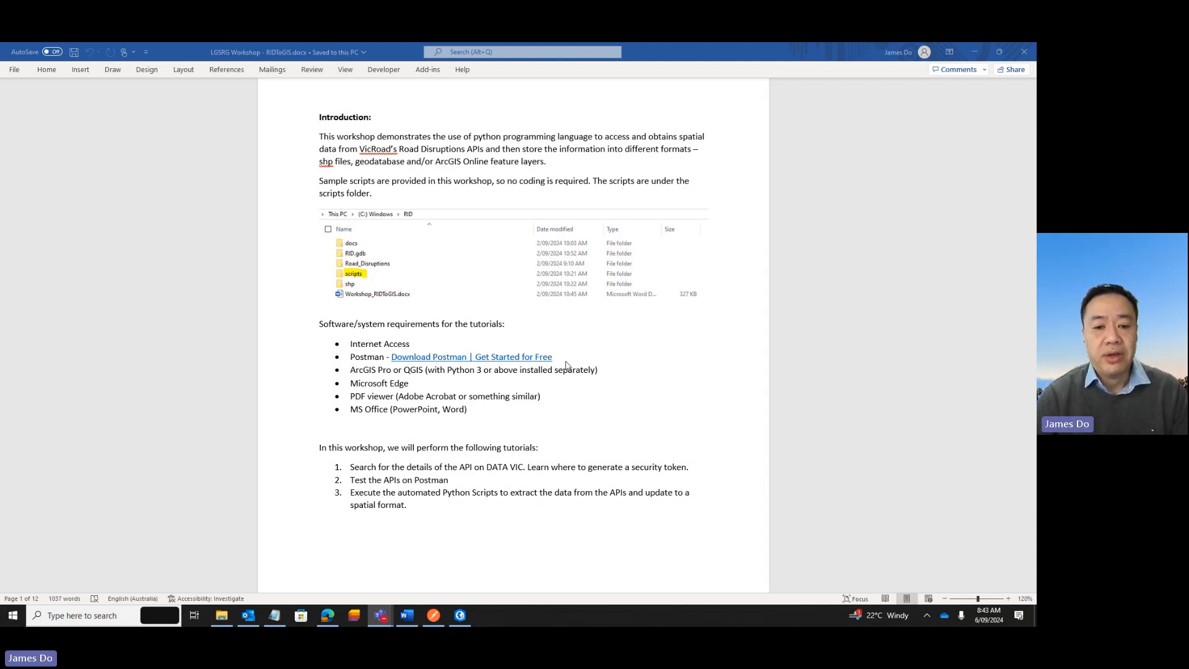
Step: Scroll down the workshop document through the Introduction, software requirements and tutorial list
scroll(down, 3)
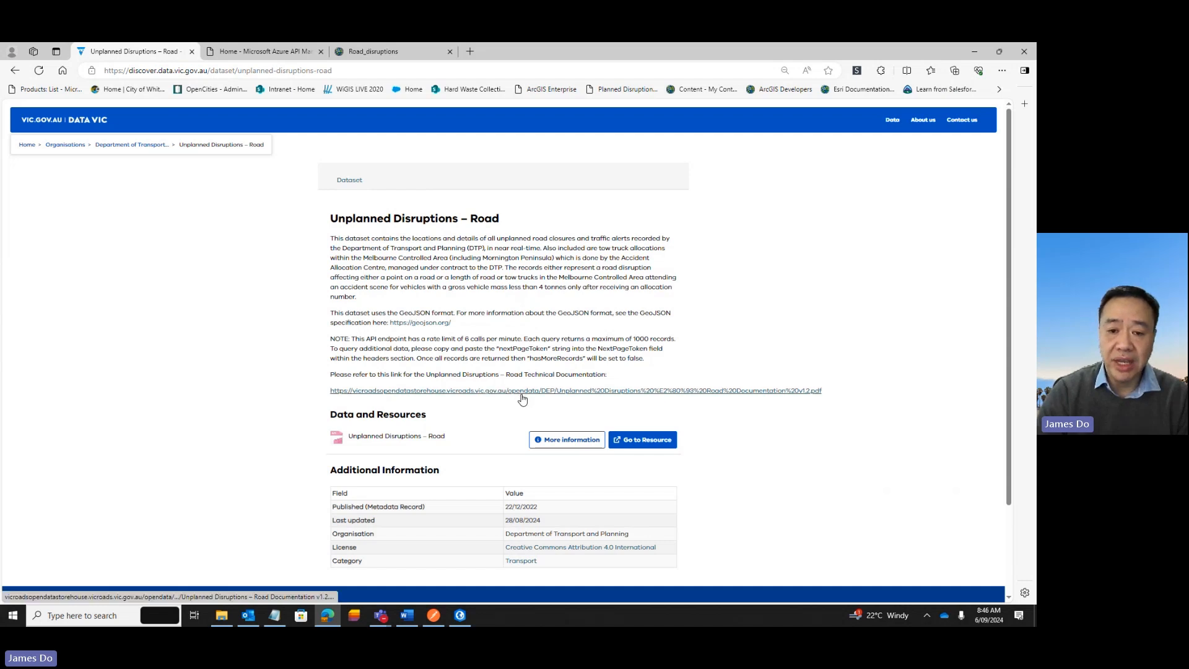
click(642, 439)
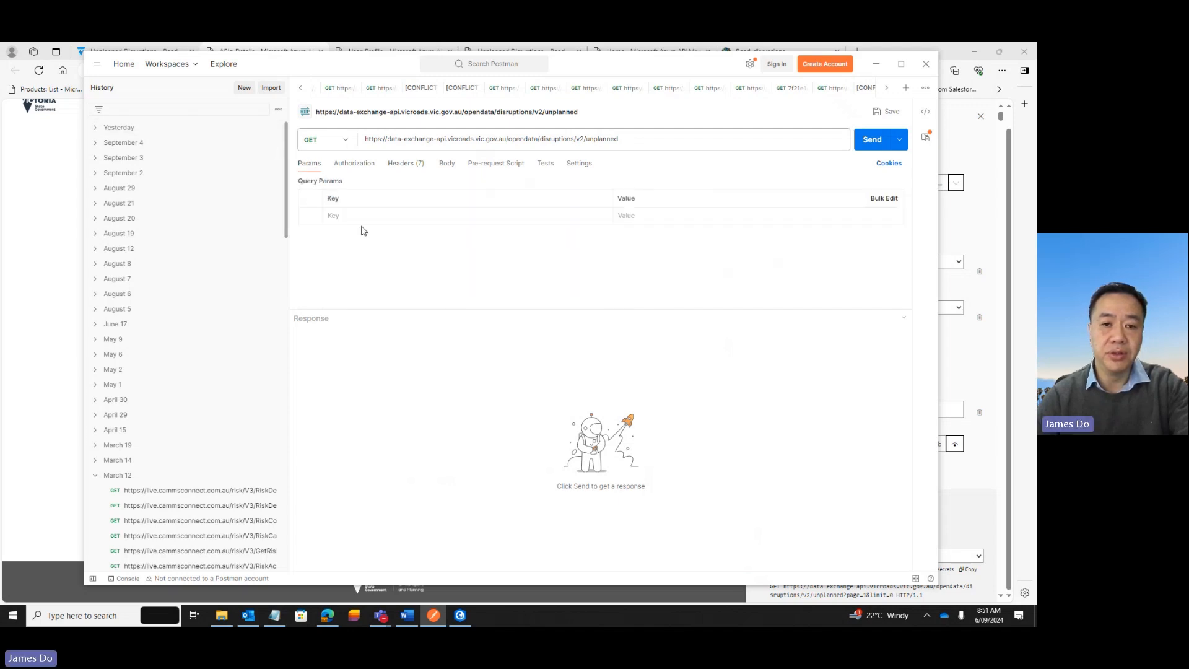
Step: Place the cursor in the Postman request bar for the v2 unplanned disruptions URL
click(871, 139)
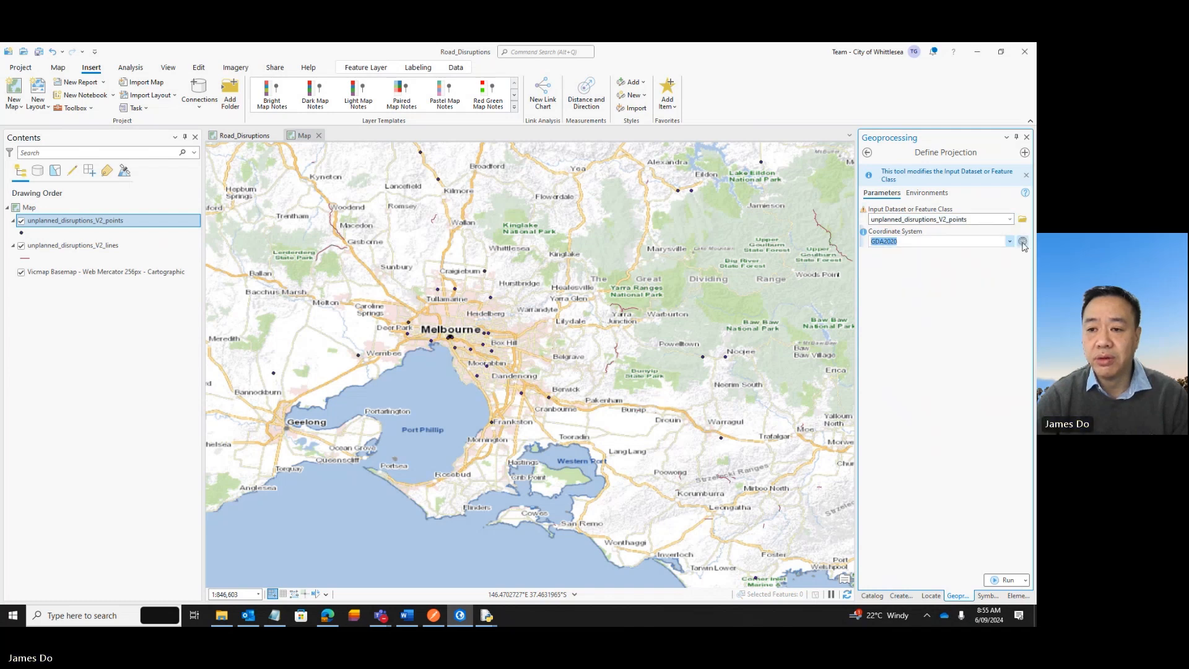
Step: Bring the Word tutorial document forward at the Tutorial 3 Python scripts page
click(1023, 240)
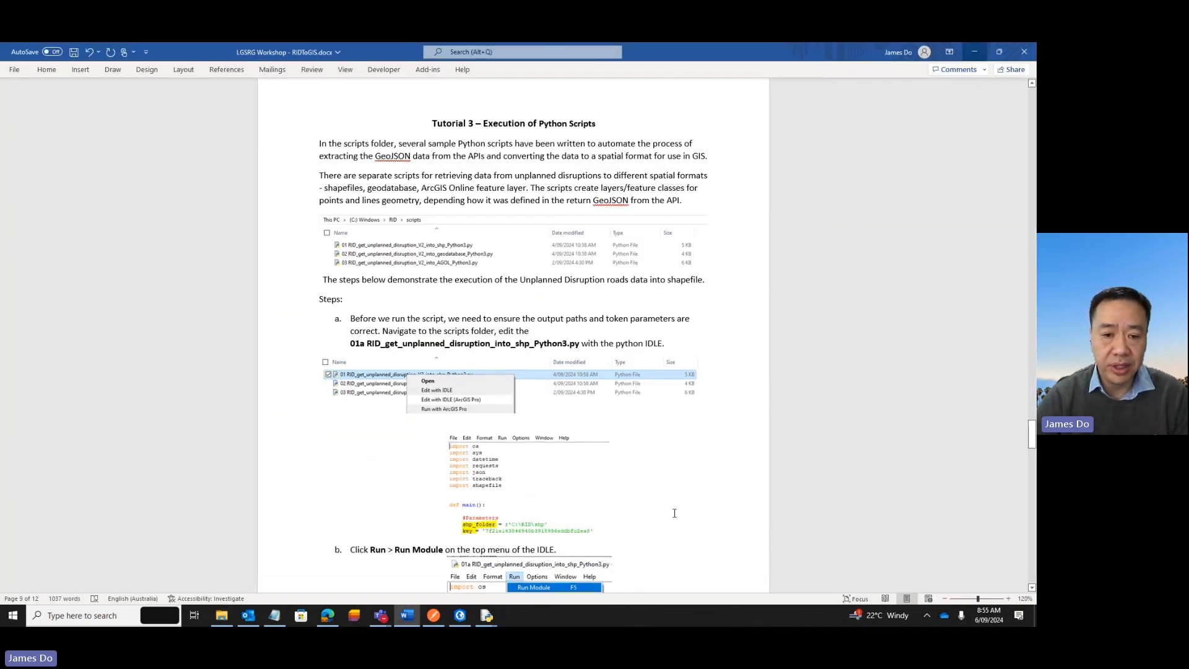
Step: Scroll down to page 11's Define Projection and QGIS GDA2020 instructions
scroll(down, 3)
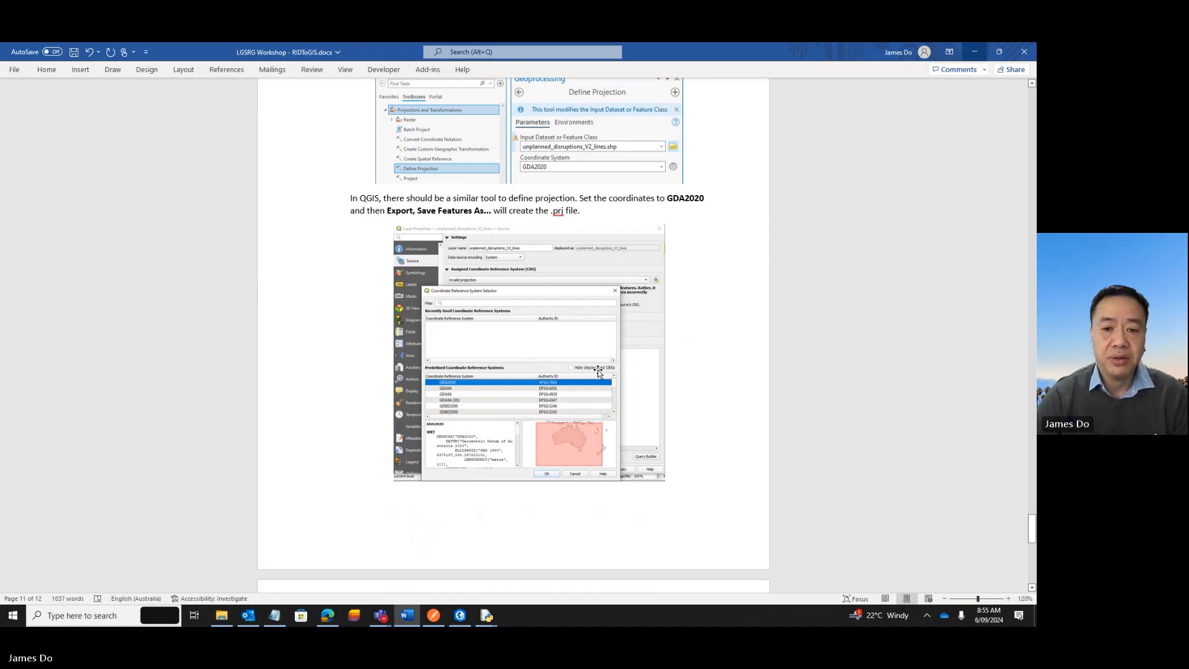
scroll(down, 3)
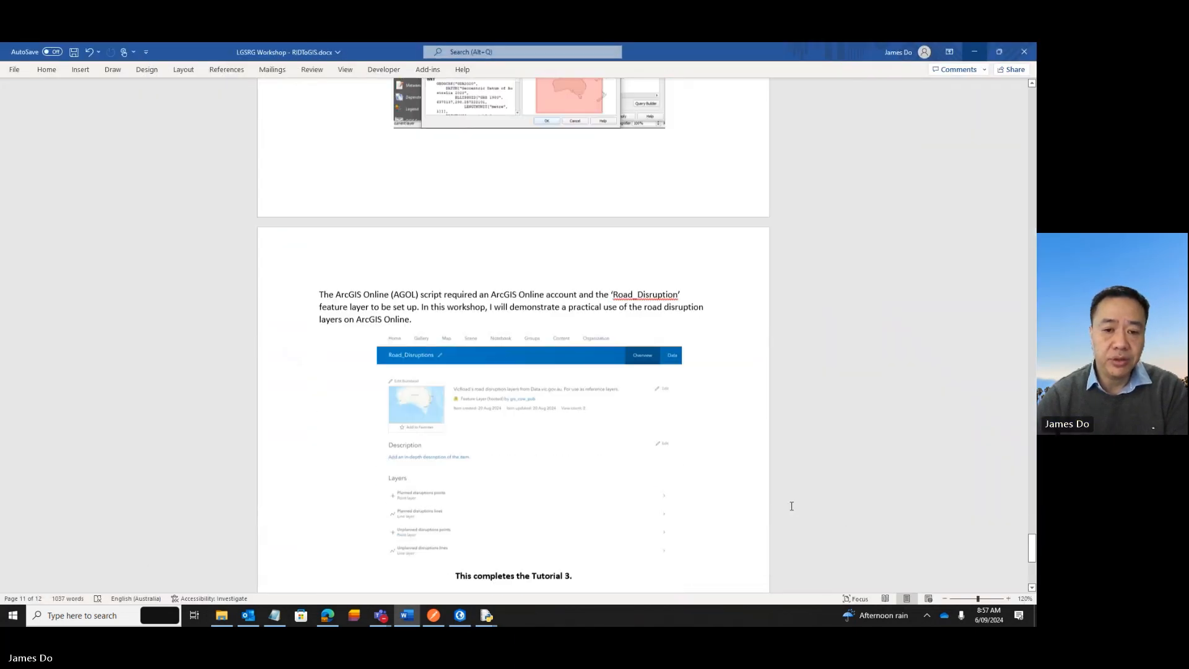